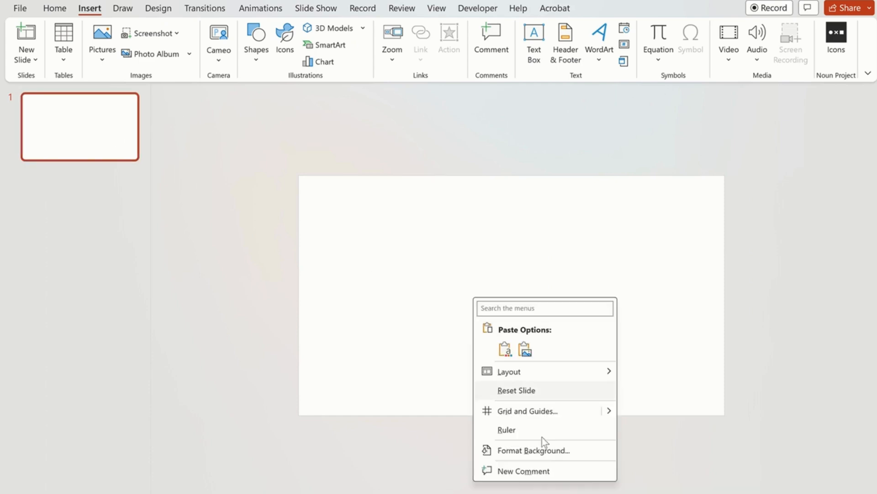
Fill slide 1's background with the red parrot photo copied from the web.
left_click(532, 450)
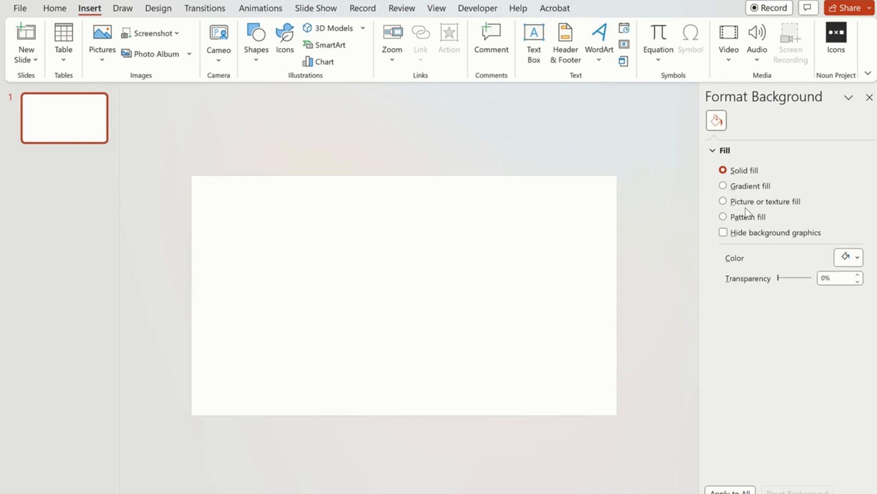
left_click(723, 201)
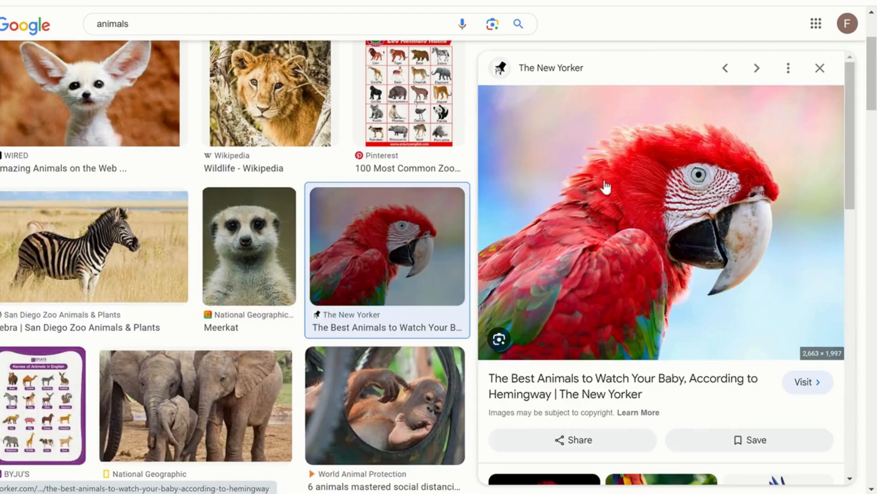
right_click(604, 188)
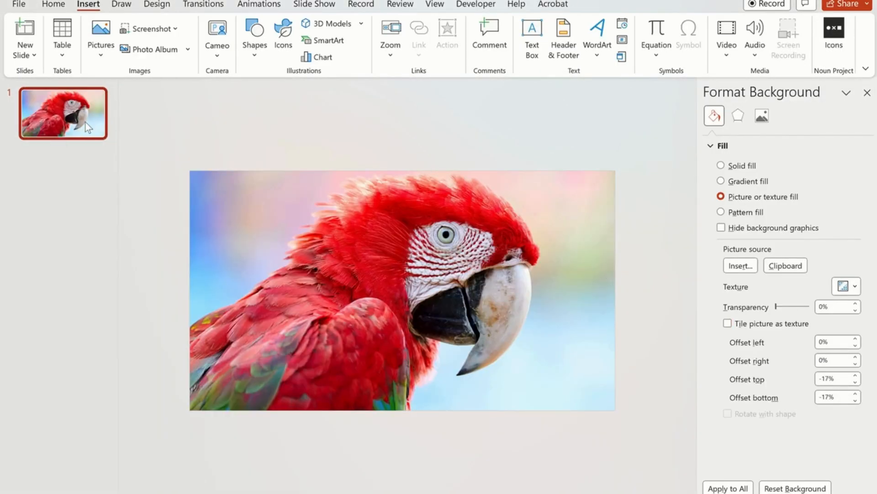
Review the five animal-background slides through the tiger slide and return to the parrot slide.
left_click(721, 165)
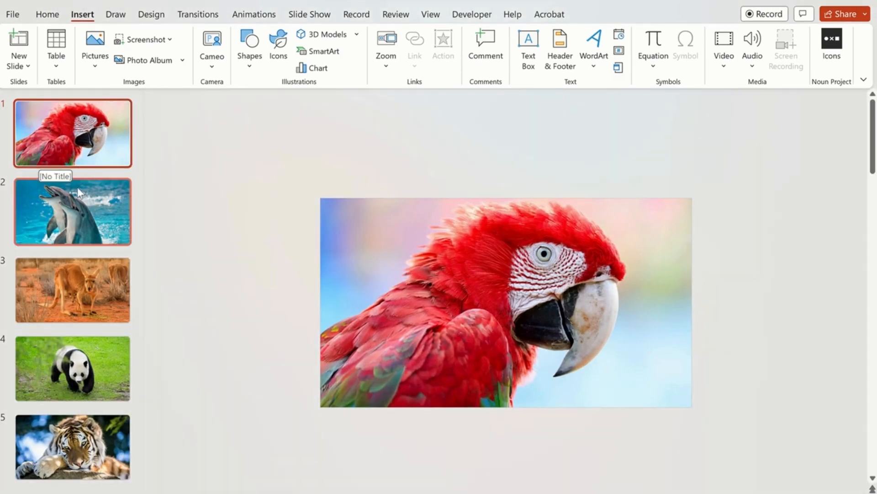
left_click(73, 446)
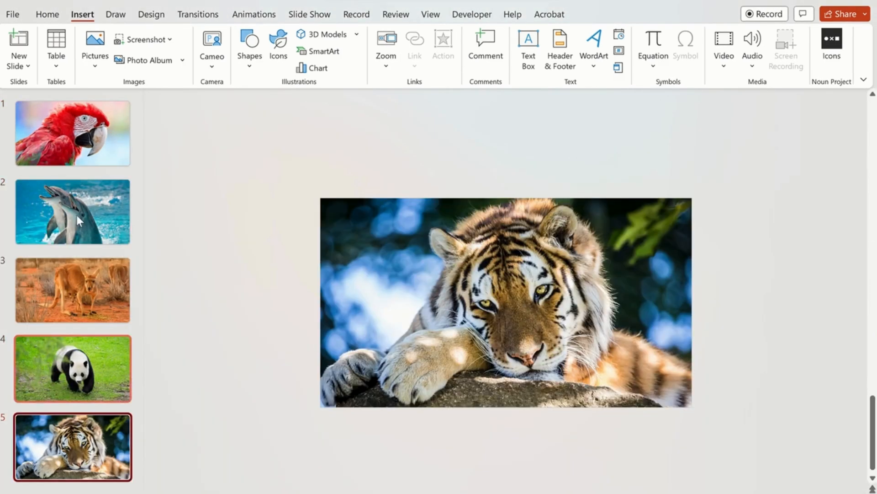
left_click(72, 132)
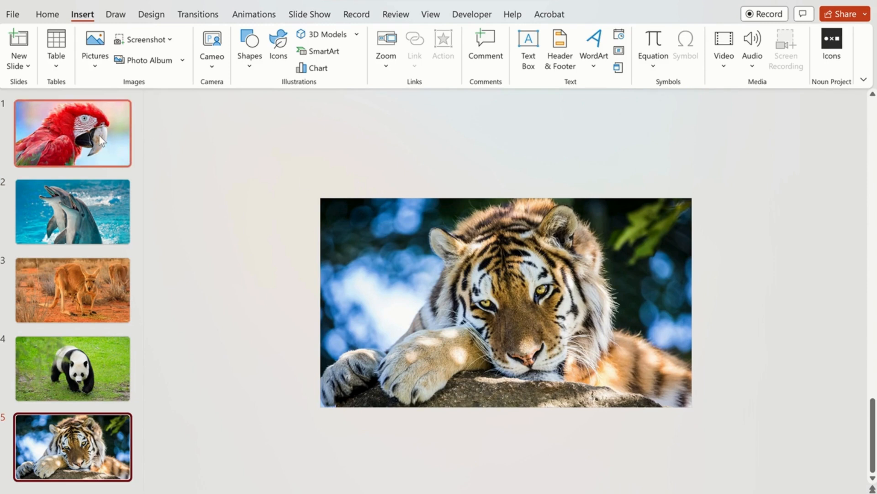
left_click(72, 133)
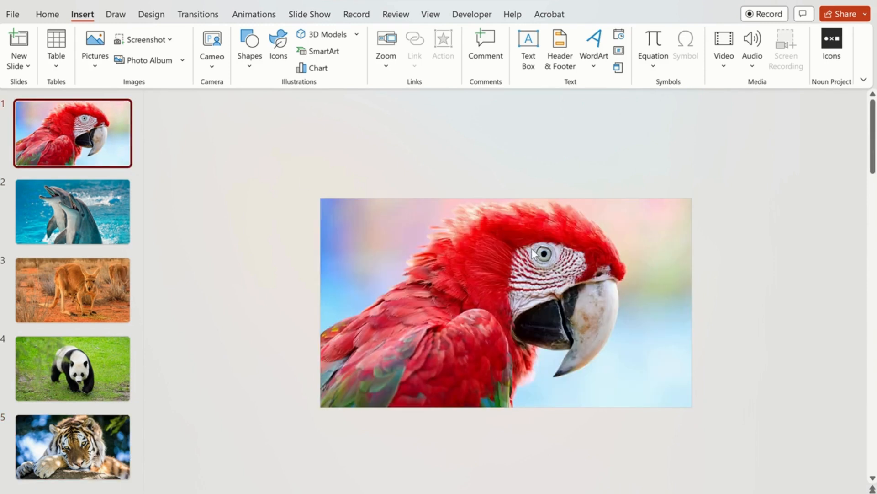
Draw a dark blue 45 cm circle over the parrot slide and align it to the slide centre.
left_click_drag(691, 405, 604, 355)
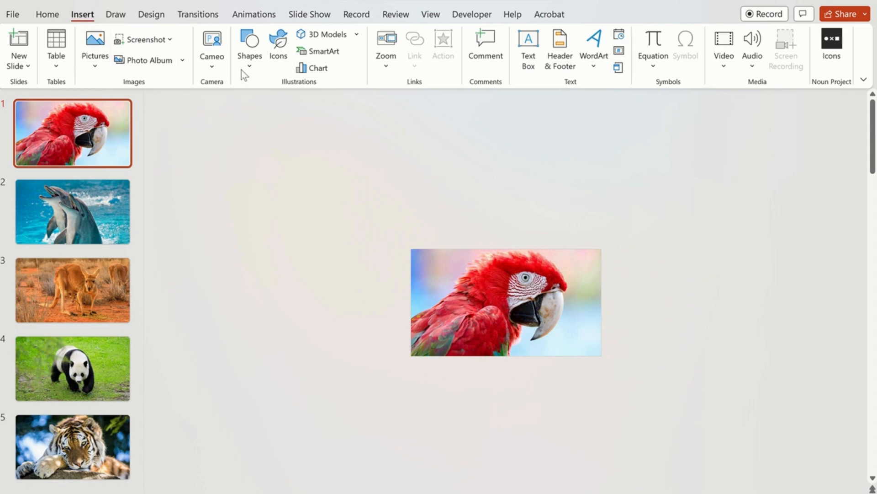
left_click(249, 45)
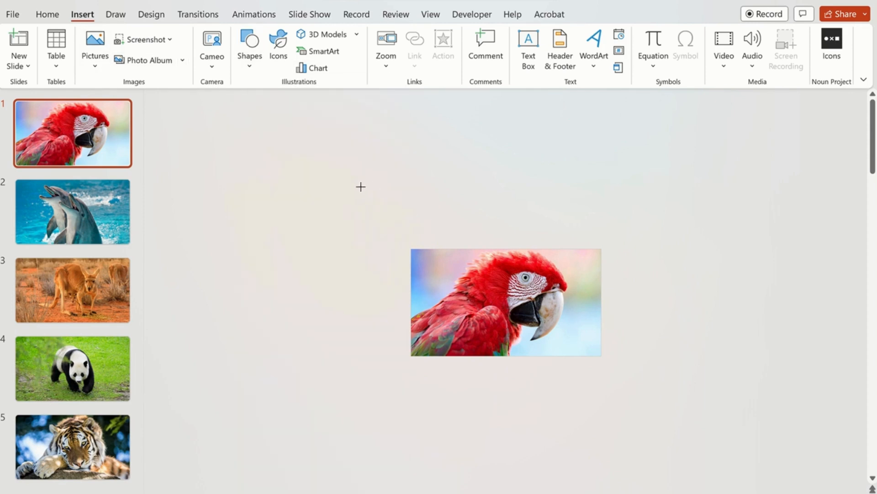
left_click_drag(360, 186, 639, 457)
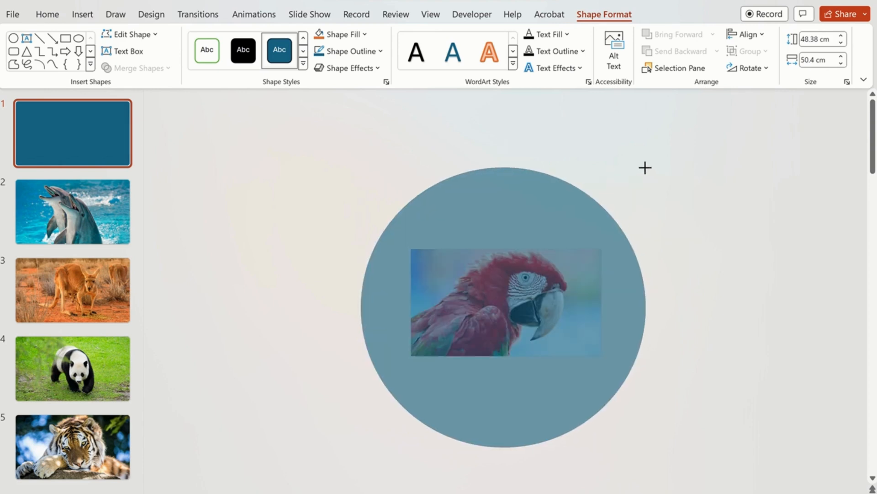
left_click(502, 302)
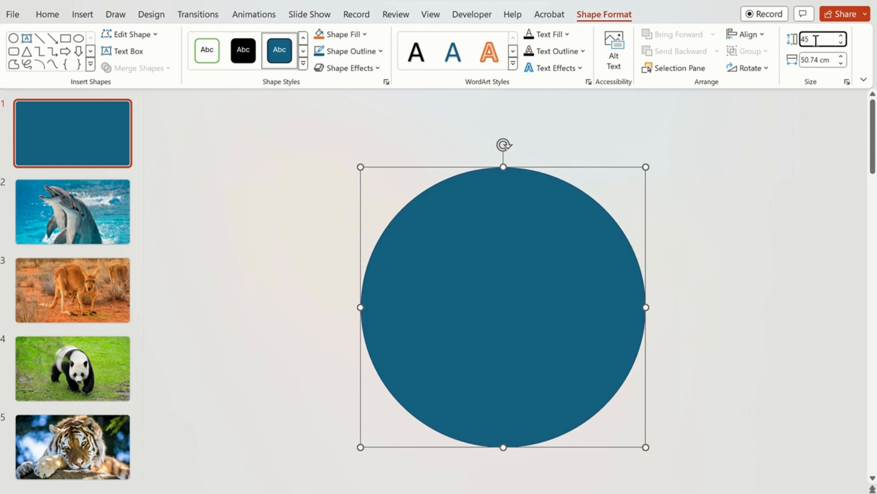
type("45")
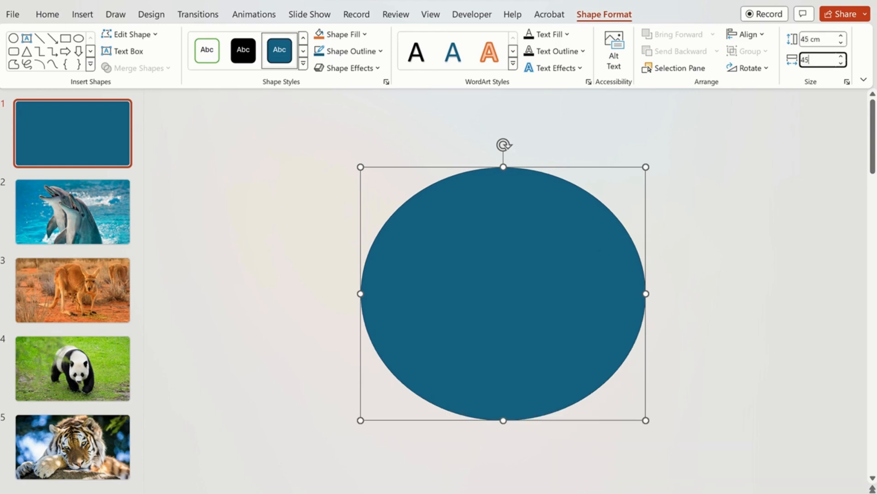
left_click(746, 34)
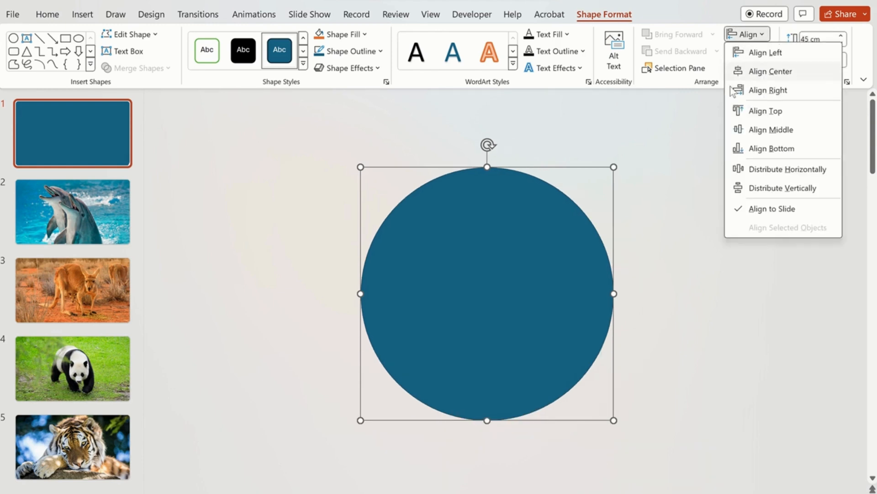
left_click(768, 72)
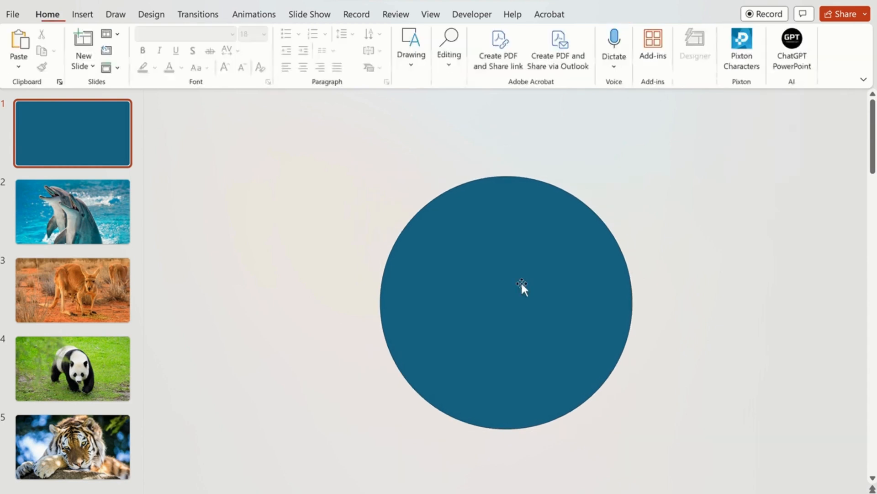
Add centred 25 cm and 15 cm copies of the circle to form three concentric circles.
left_click(506, 302)
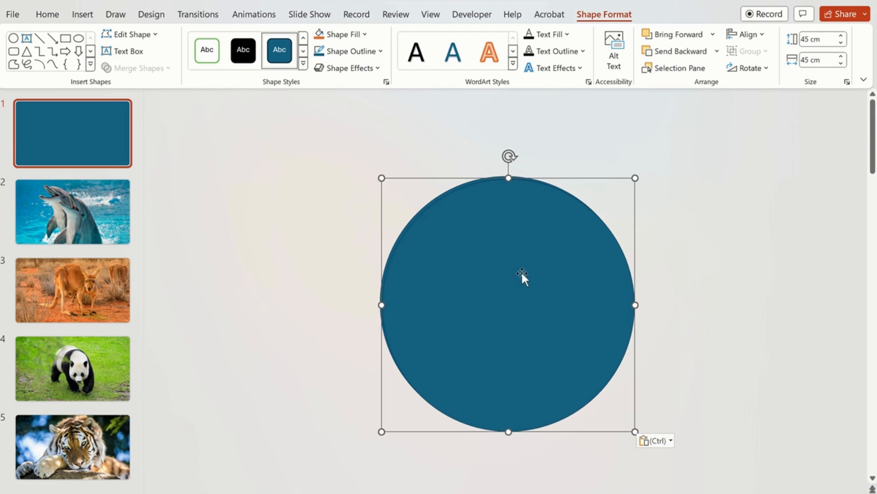
left_click(819, 39)
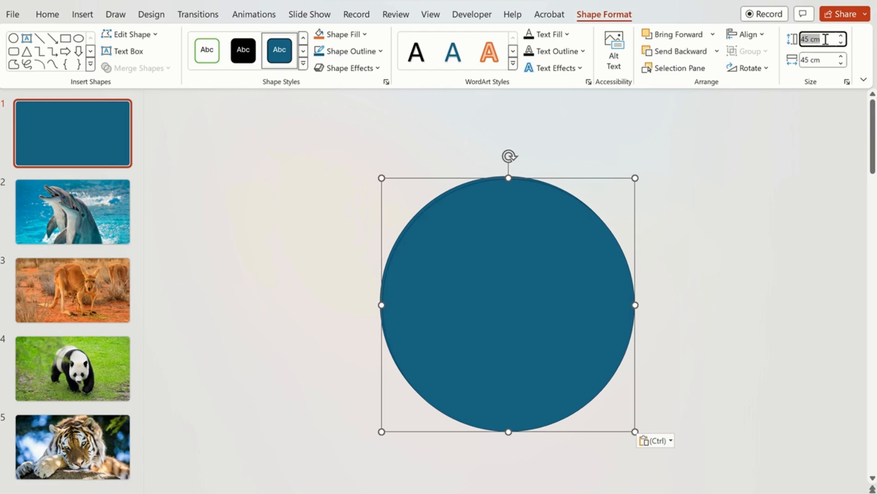
type("25")
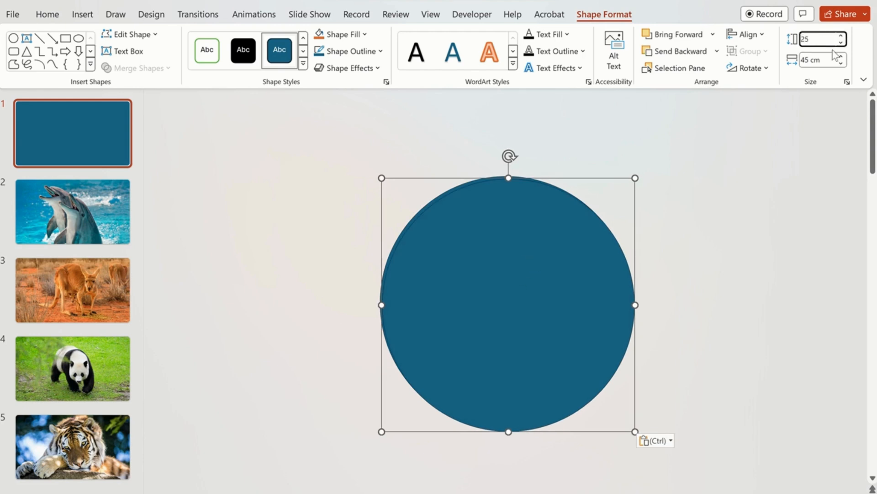
type("25")
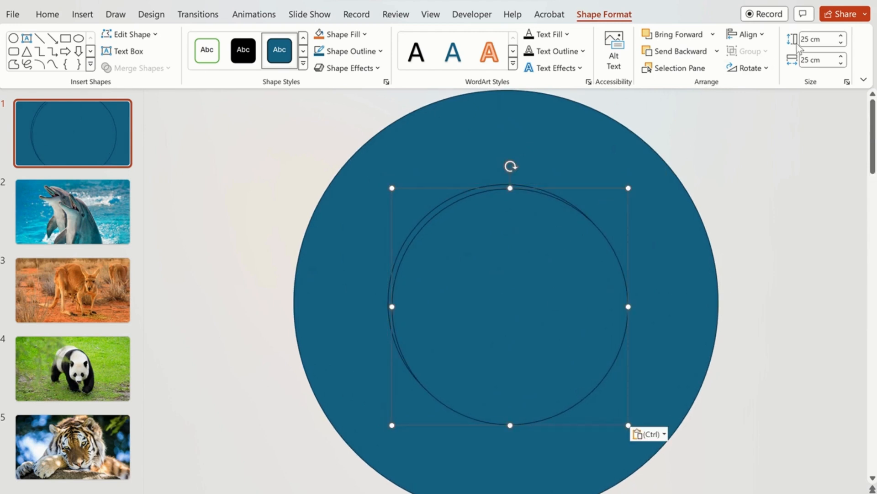
type("15")
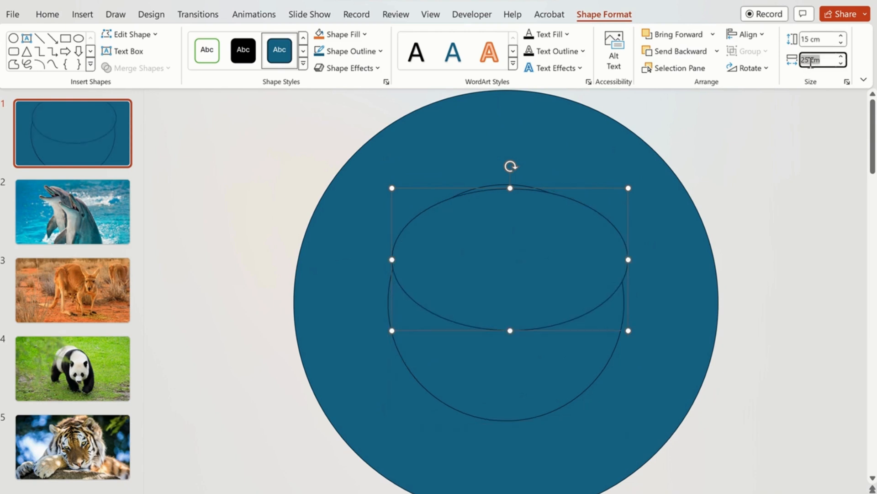
type("15 cm")
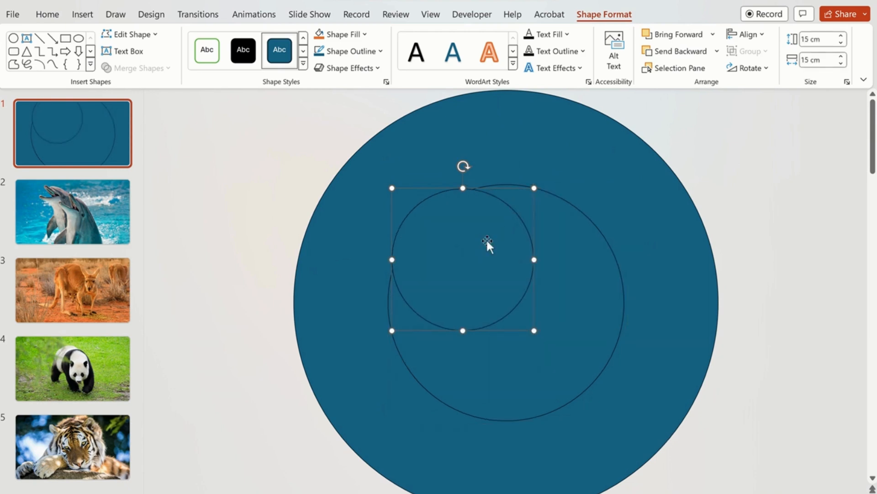
left_click_drag(488, 244, 520, 284)
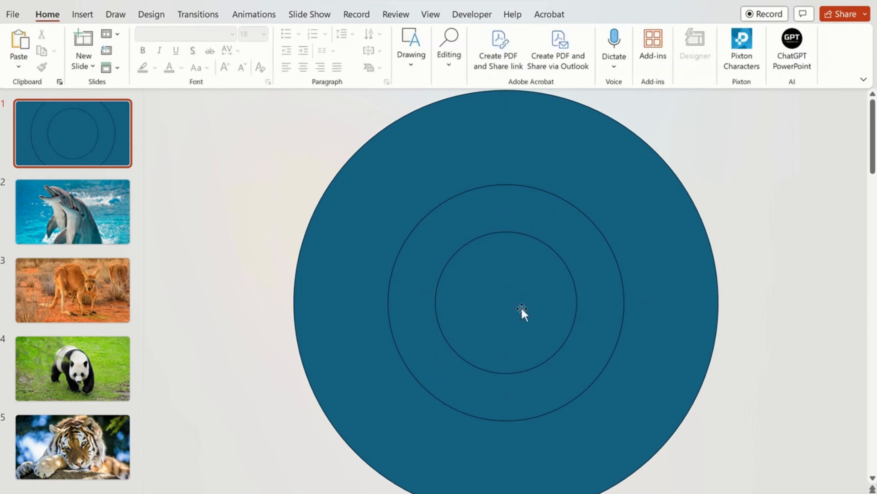
mouse_move(519, 311)
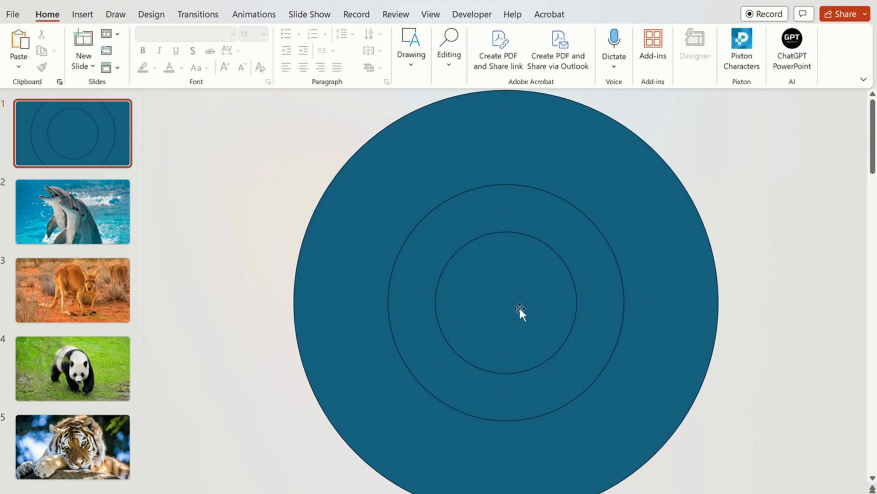
Give the three circles slide background fill and a faint light outline colour.
left_click(519, 311)
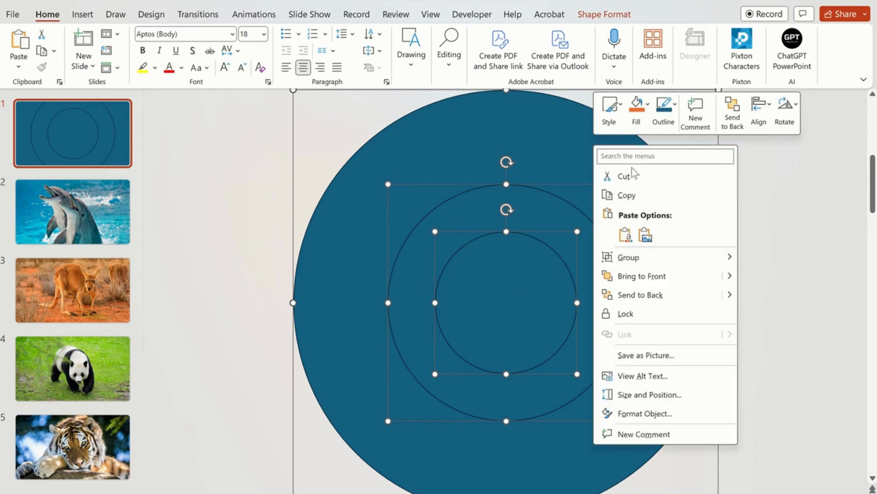
mouse_move(645, 413)
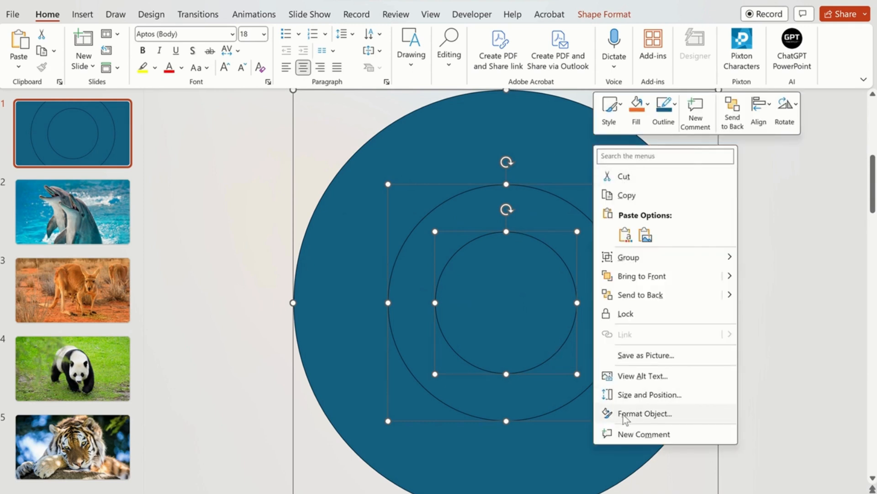
left_click(645, 413)
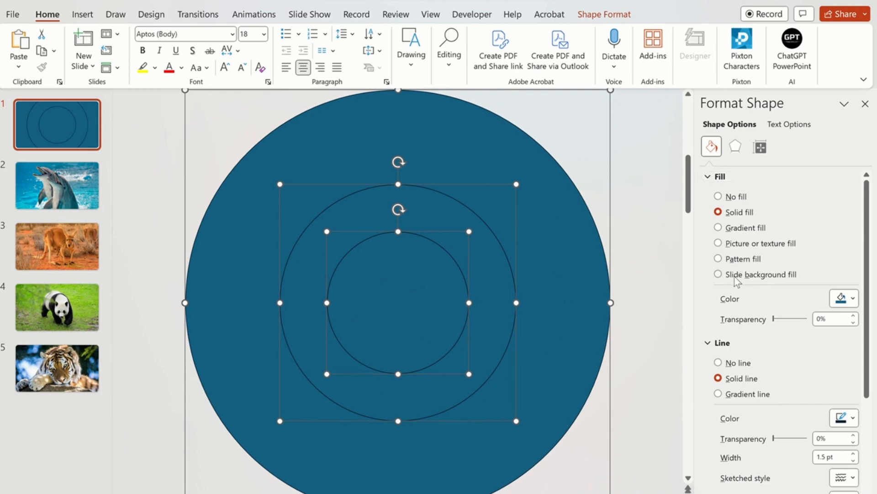
left_click(719, 274)
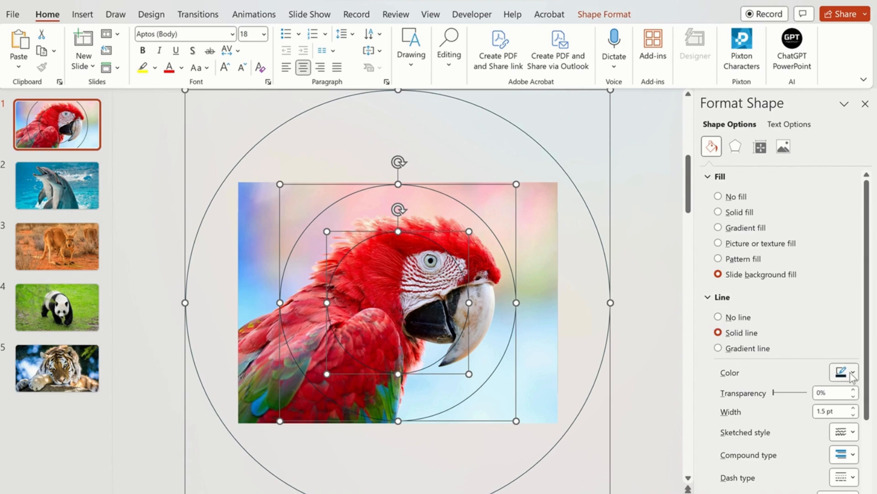
left_click(852, 372)
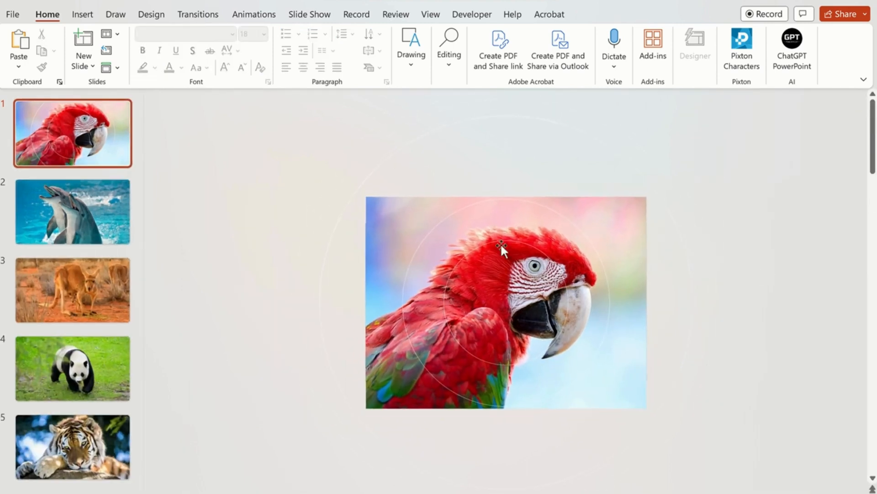
mouse_move(375, 217)
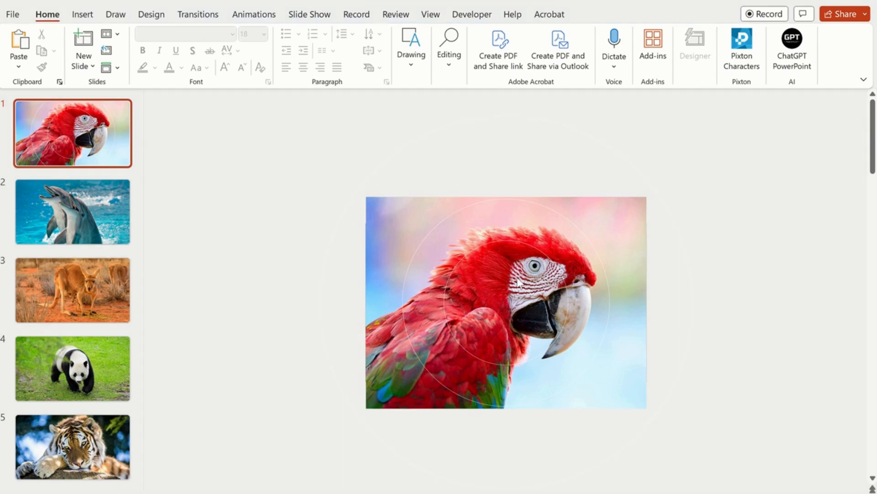
Paste the concentric circle group from the parrot slide onto the dolphin and kangaroo slides.
left_click(506, 302)
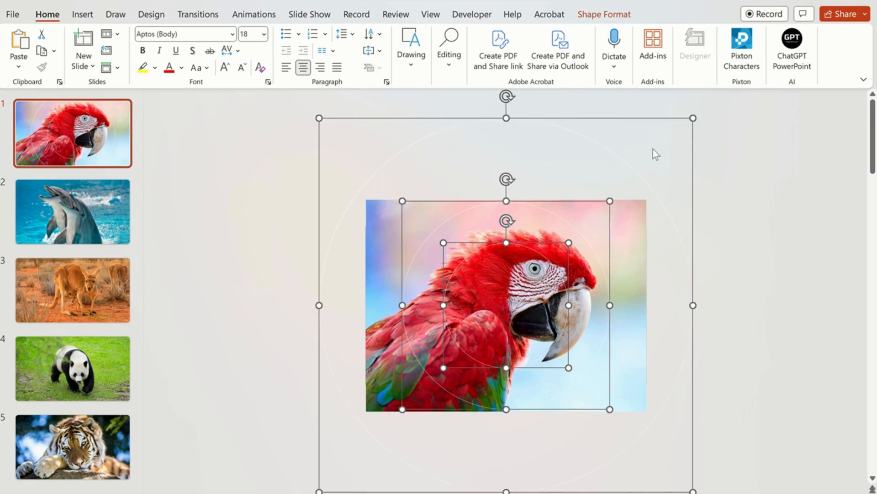
mouse_move(694, 117)
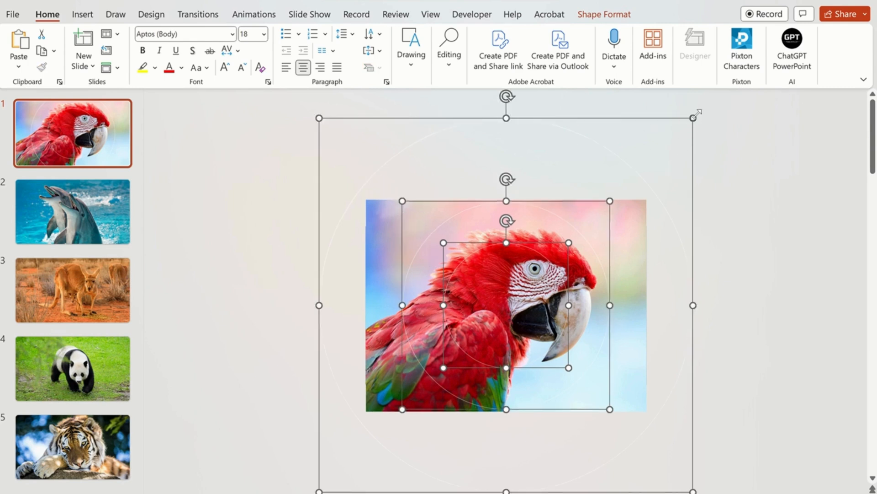
left_click(72, 211)
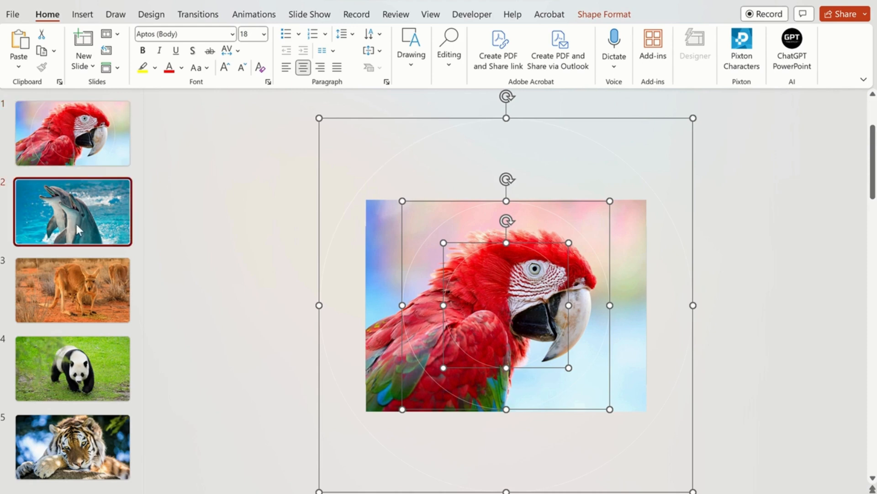
left_click(72, 211)
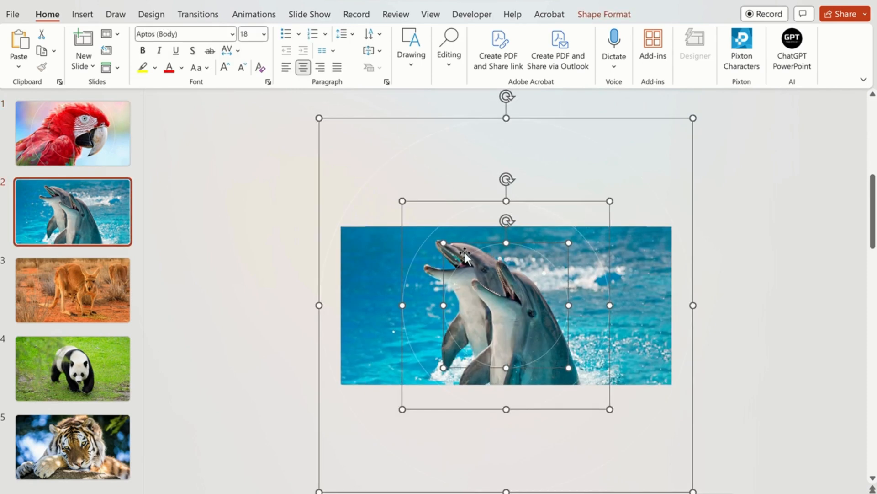
left_click(71, 289)
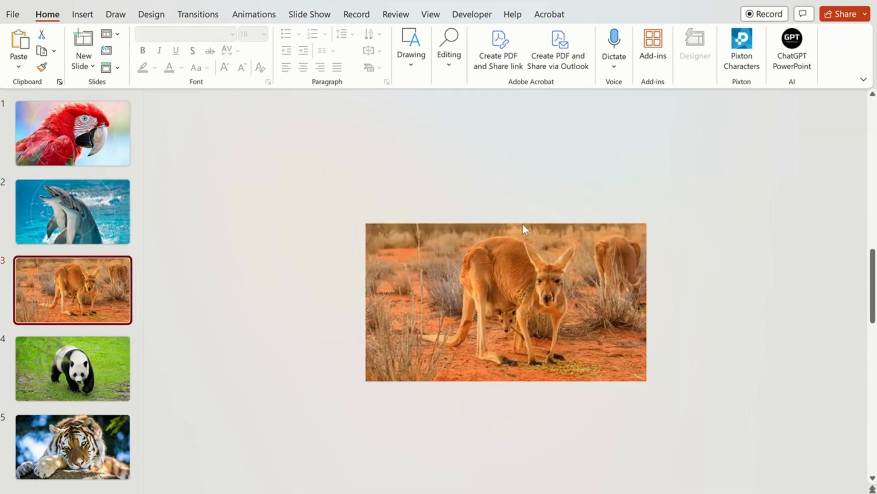
left_click(72, 368)
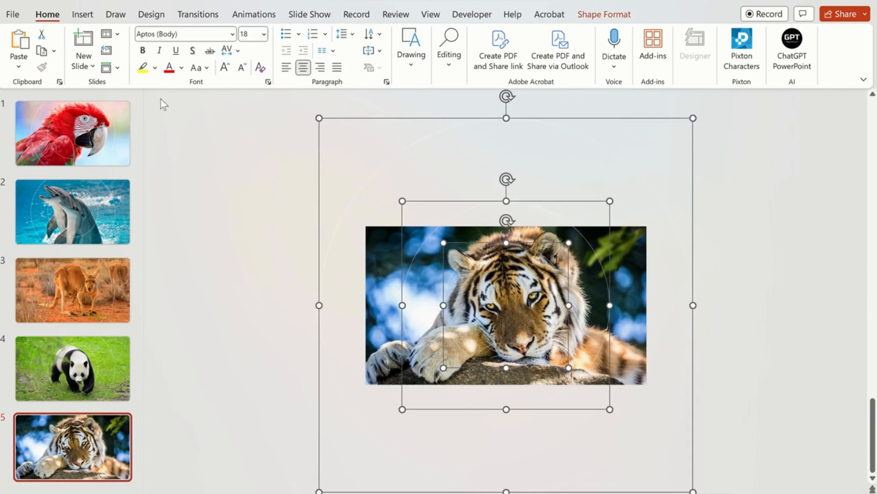
left_click(72, 132)
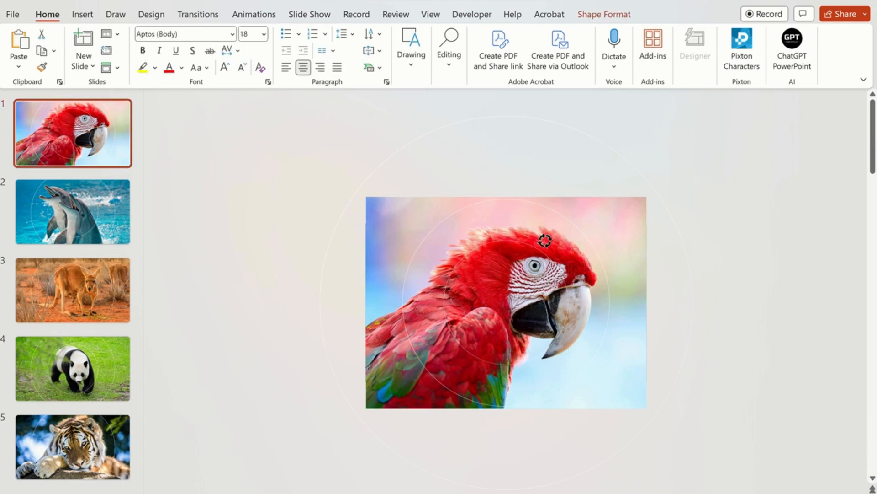
Rotate the circle group on the parrot slide and adjust the circles on the dolphin slide.
left_click(504, 302)
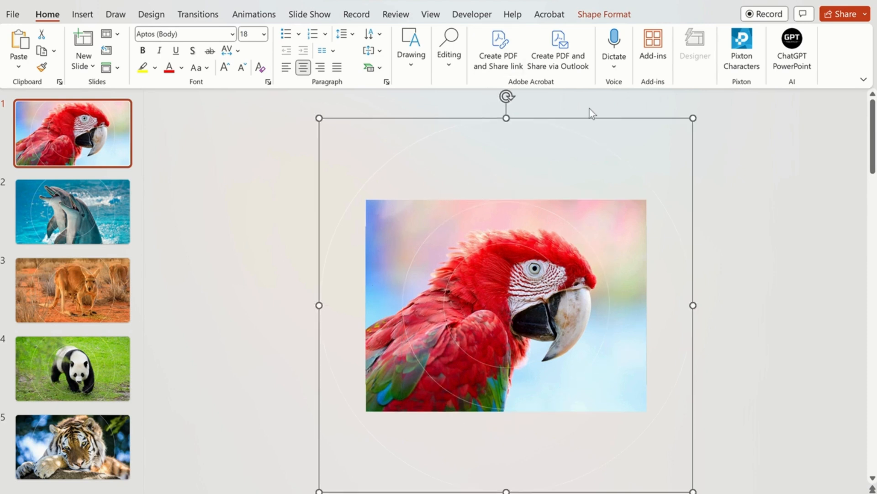
left_click_drag(506, 95, 619, 126)
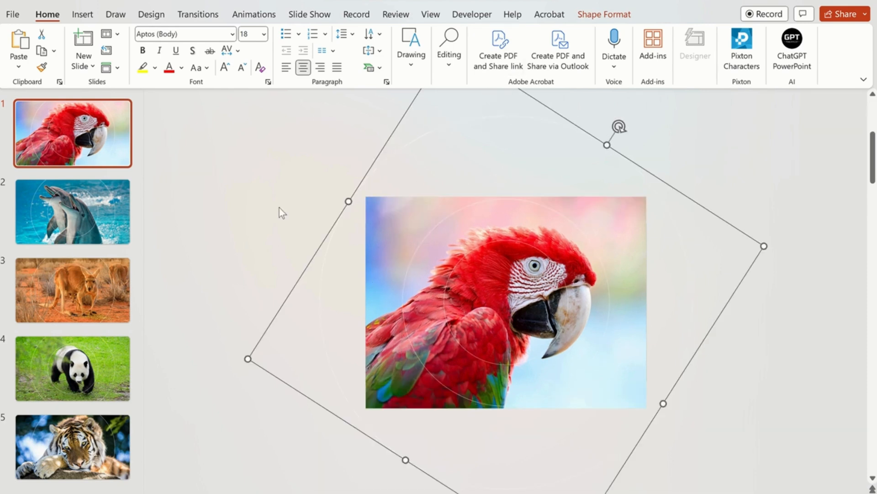
left_click(73, 211)
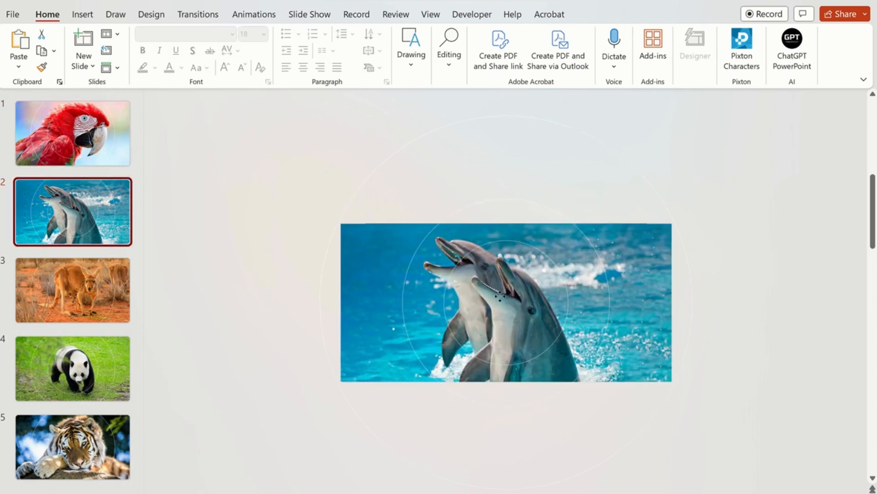
left_click(503, 302)
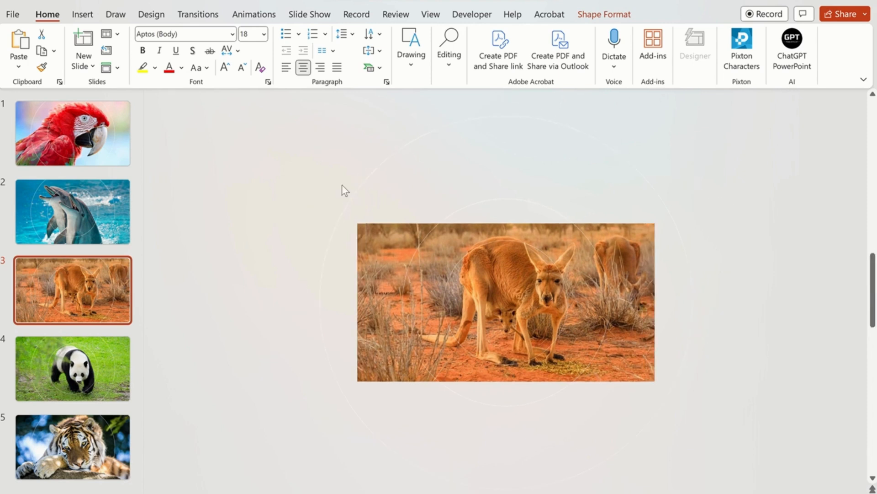
Arrange the concentric circles on the panda and tiger slides, then deselect.
left_click(73, 367)
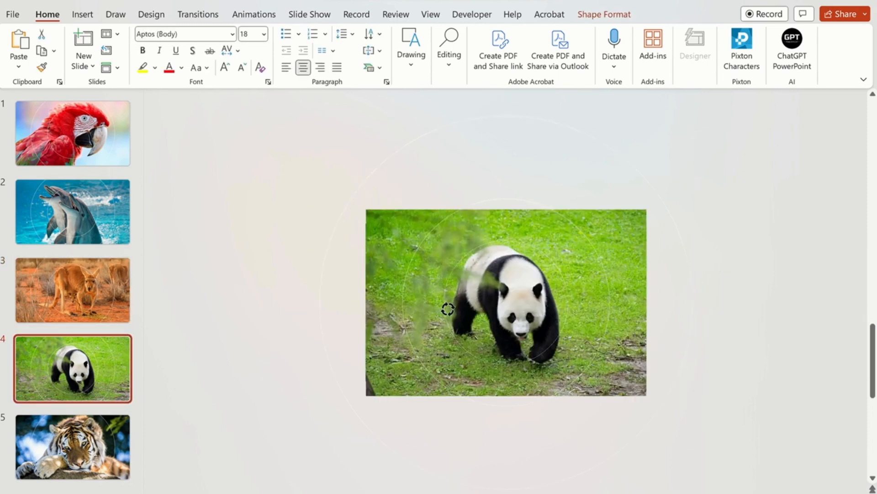
left_click(503, 303)
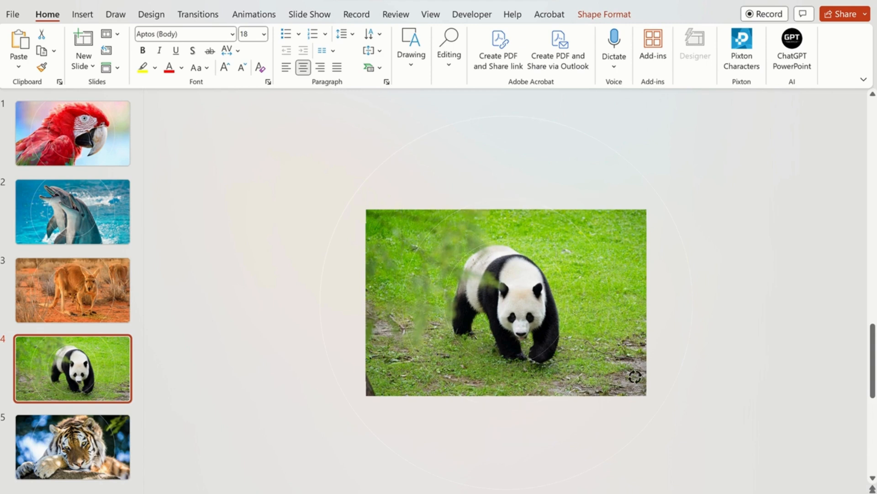
left_click(504, 302)
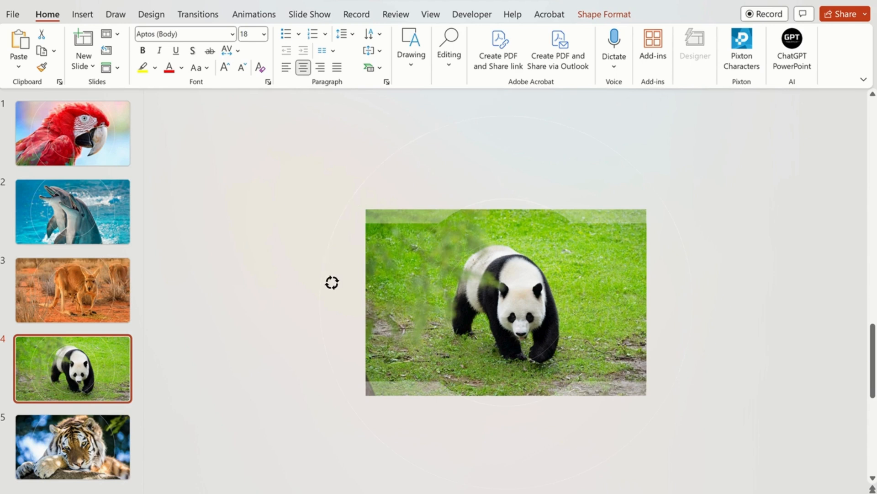
left_click(71, 447)
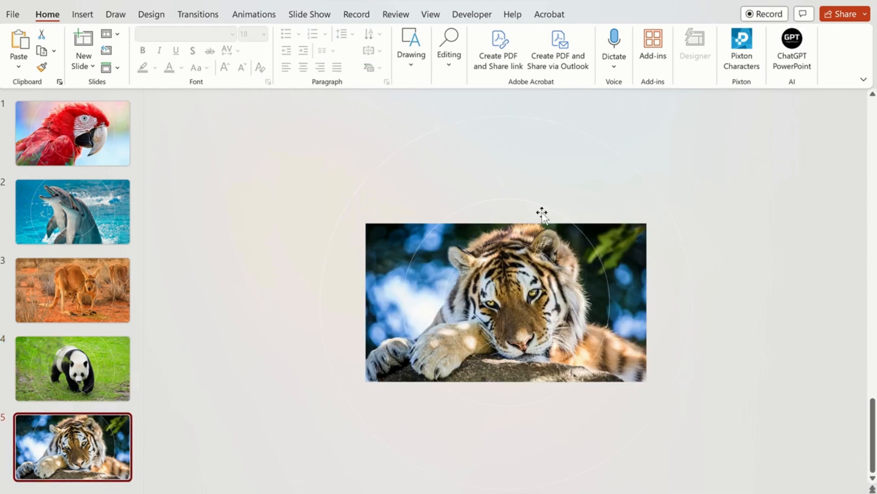
left_click(503, 302)
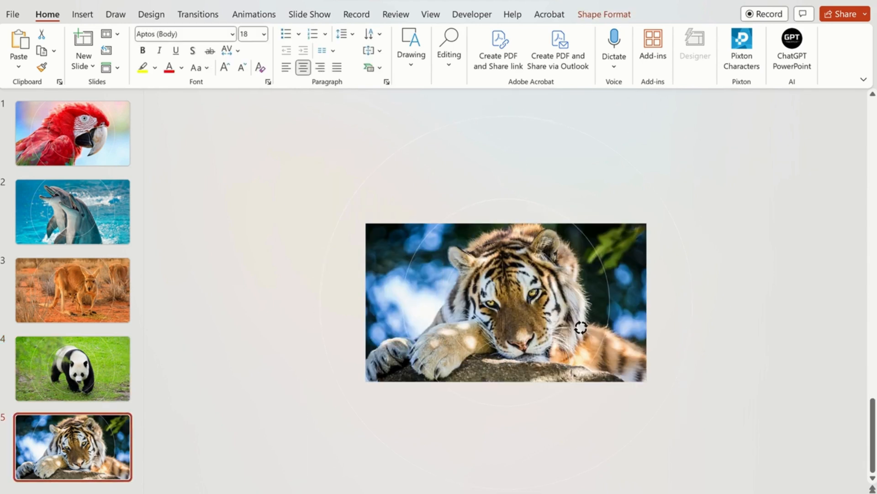
left_click(505, 302)
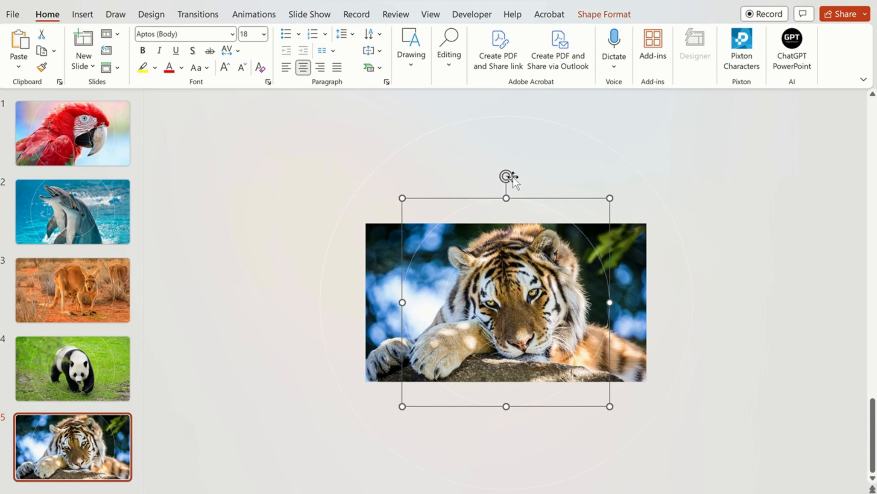
mouse_move(507, 175)
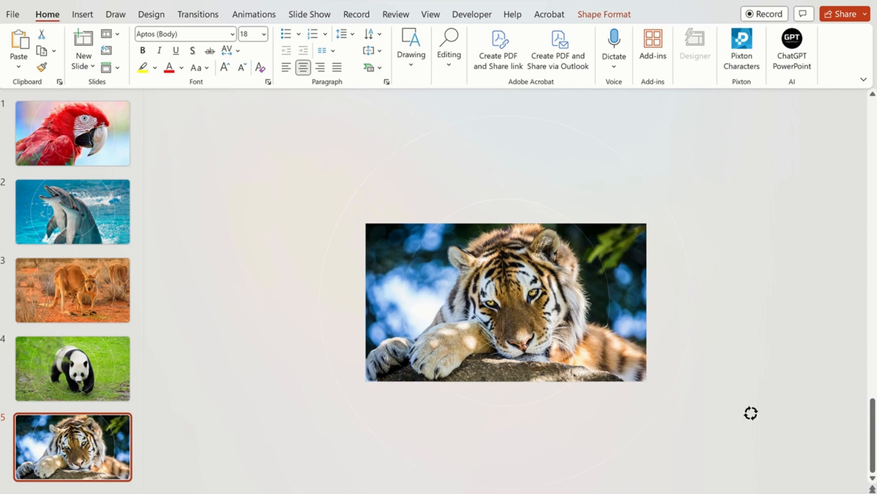
left_click(72, 132)
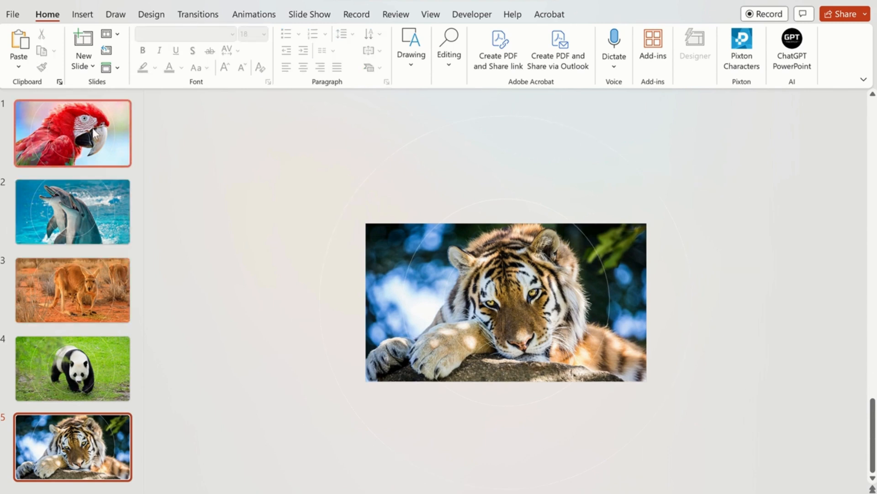
Add a text box in the parrot photo's lower right with the Parrots title and description.
left_click(72, 132)
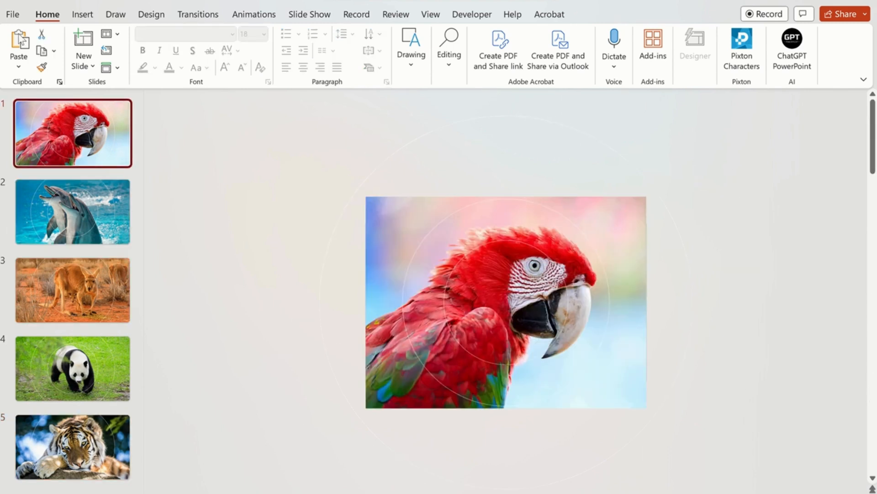
left_click(81, 13)
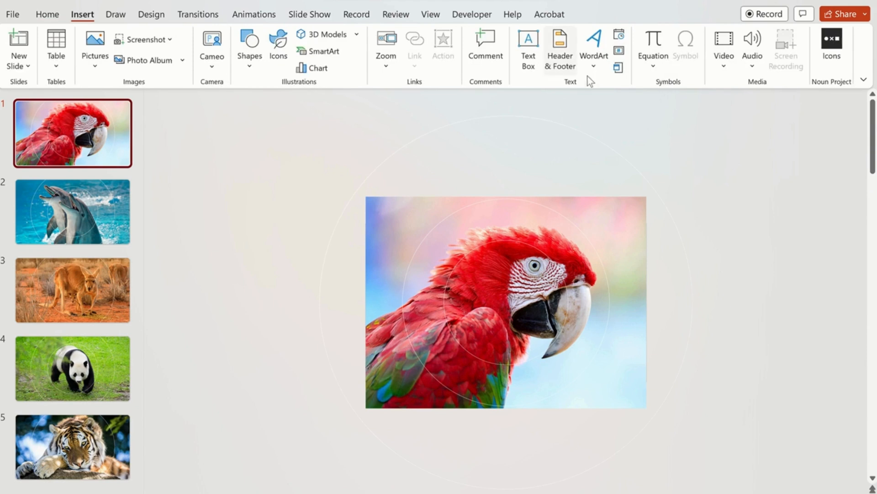
left_click(526, 49)
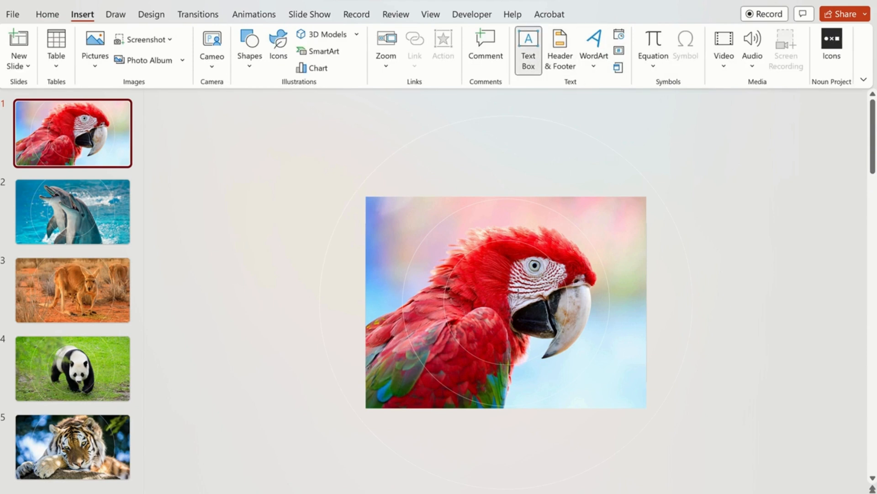
left_click_drag(517, 294, 627, 361)
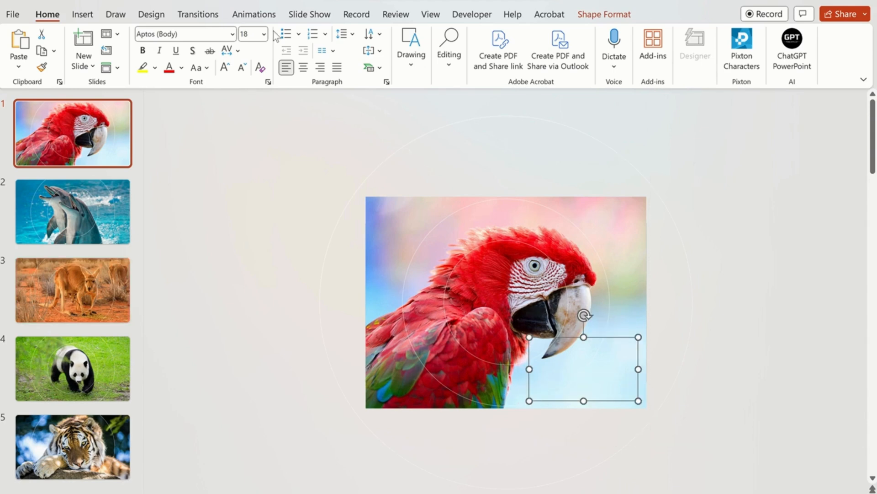
Add matching title and description text boxes on the kangaroo and tiger slides, returning to Parrots.
left_click(81, 14)
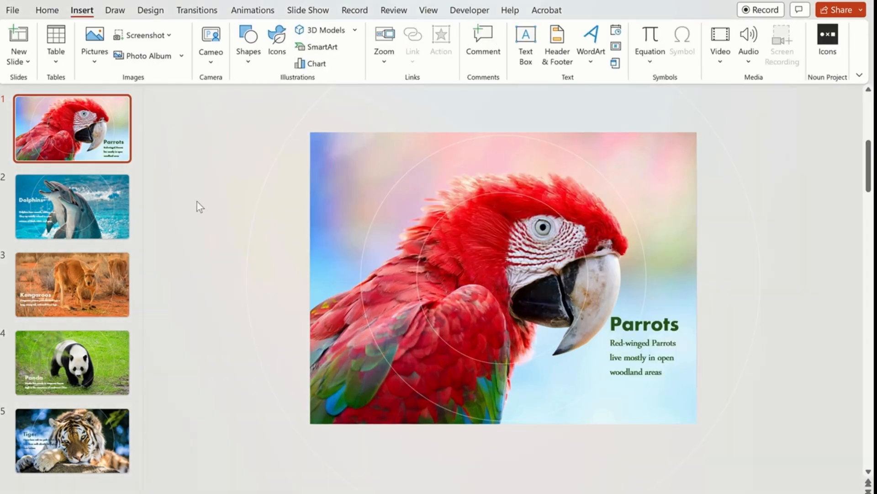
left_click(72, 205)
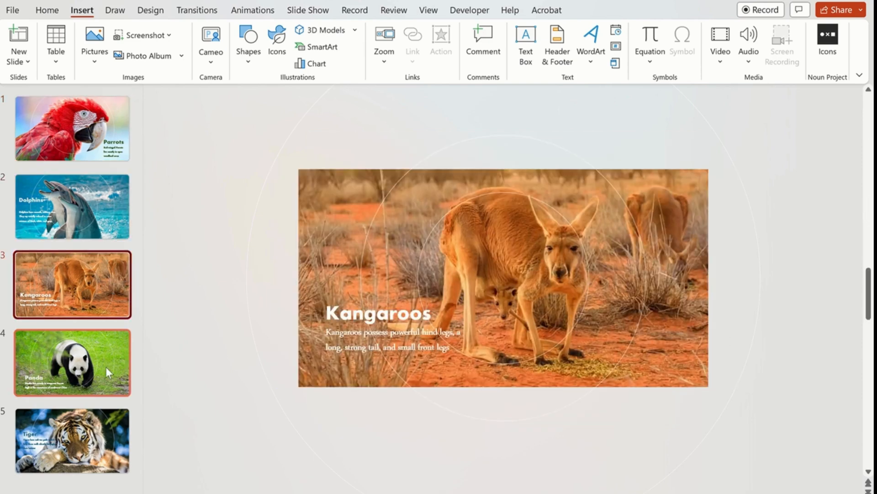
left_click(71, 440)
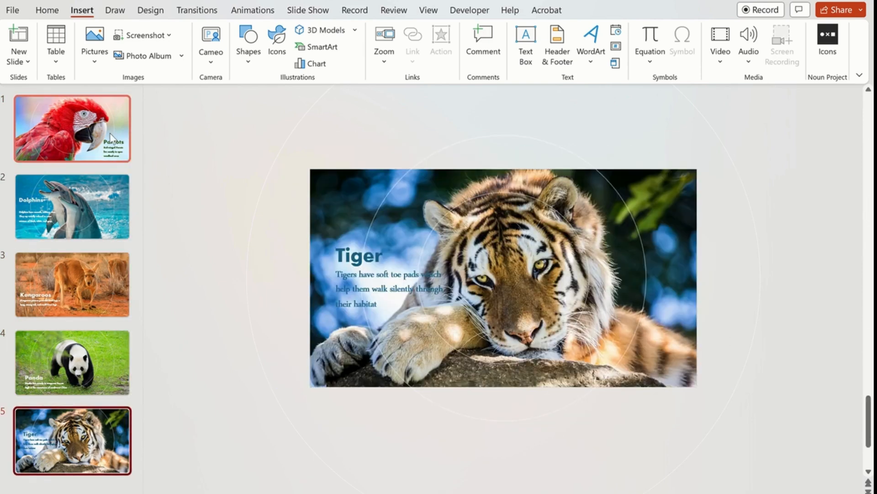
left_click(71, 128)
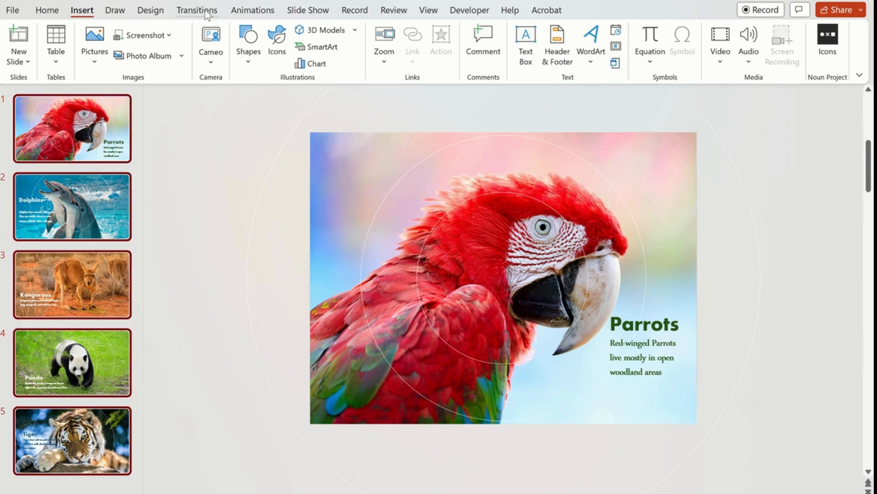
Apply a Morph transition to all slides, auto-advancing after 00:01.00 with 01.00 duration.
left_click(196, 10)
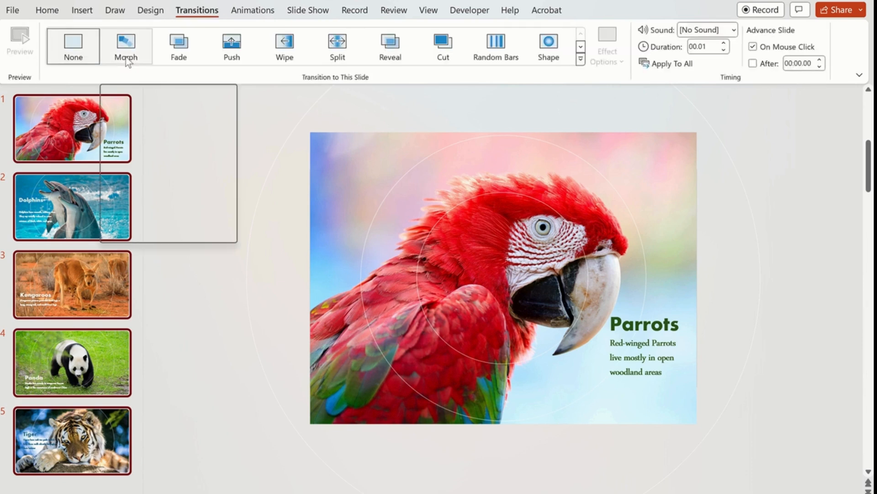
left_click(126, 46)
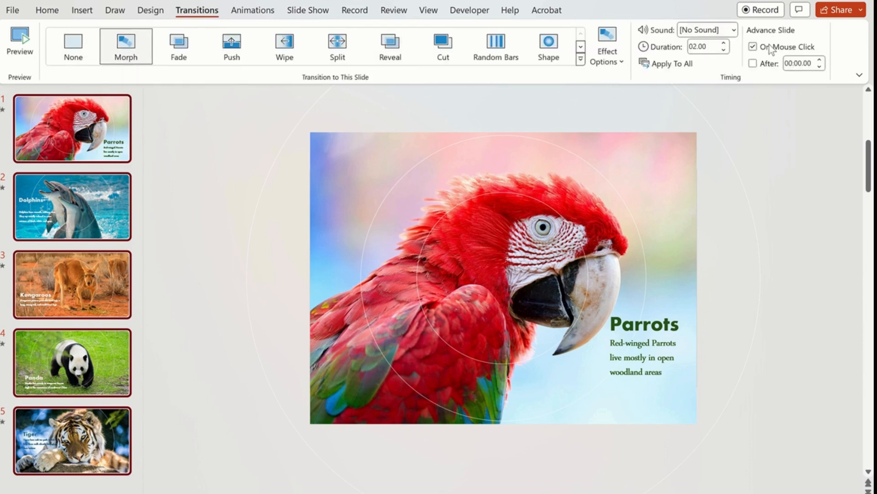
left_click(752, 63)
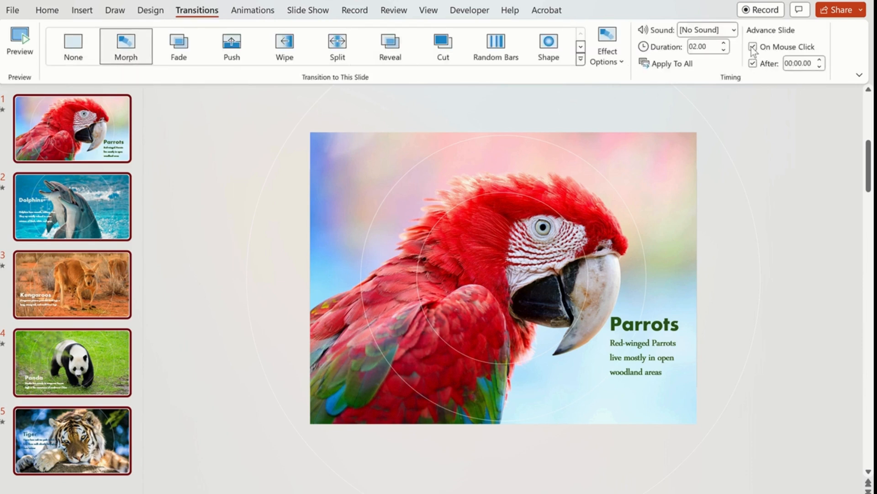
left_click(753, 47)
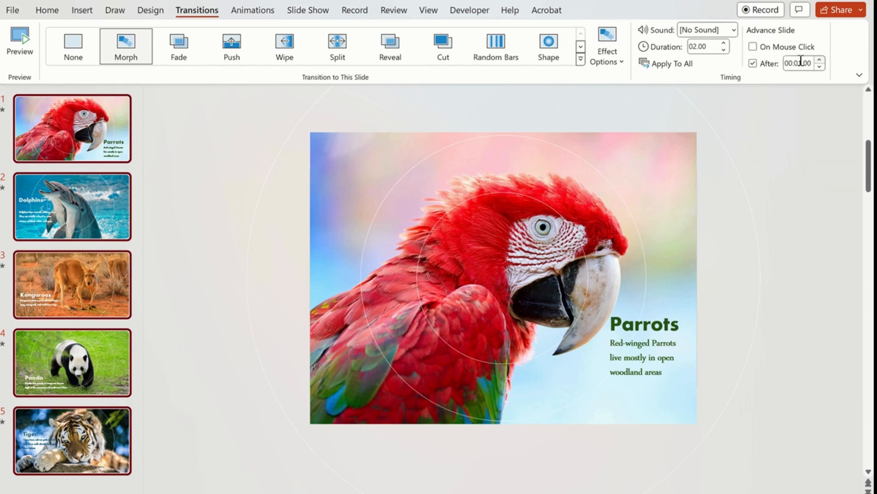
mouse_move(724, 47)
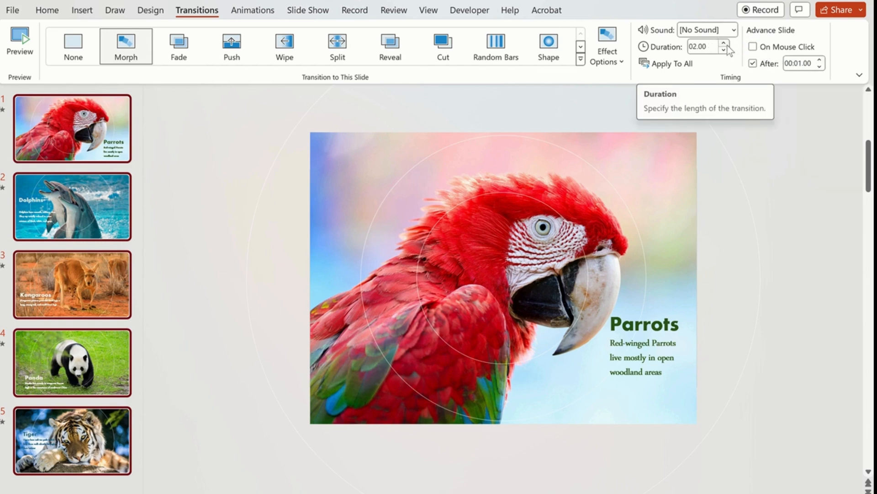
left_click(724, 43)
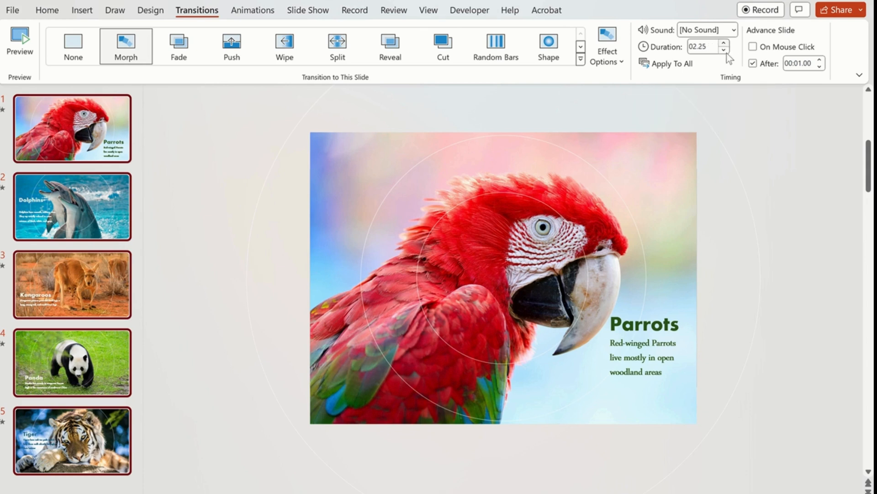
left_click(724, 51)
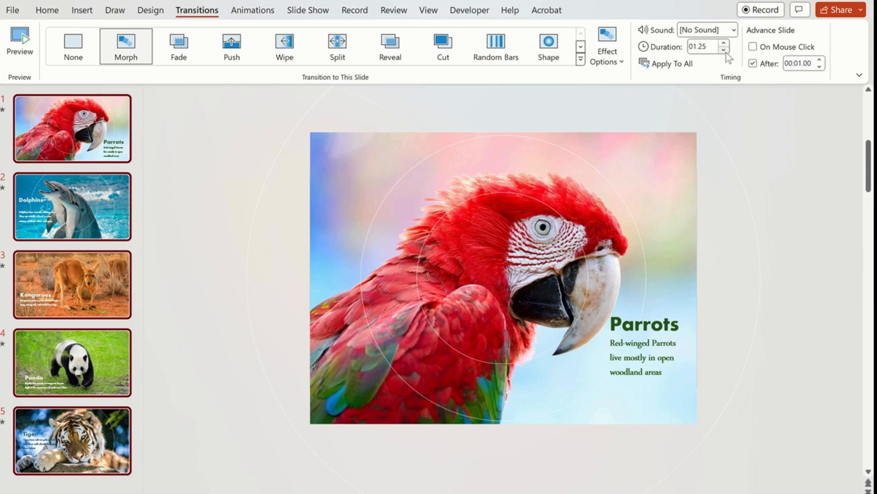
left_click(724, 49)
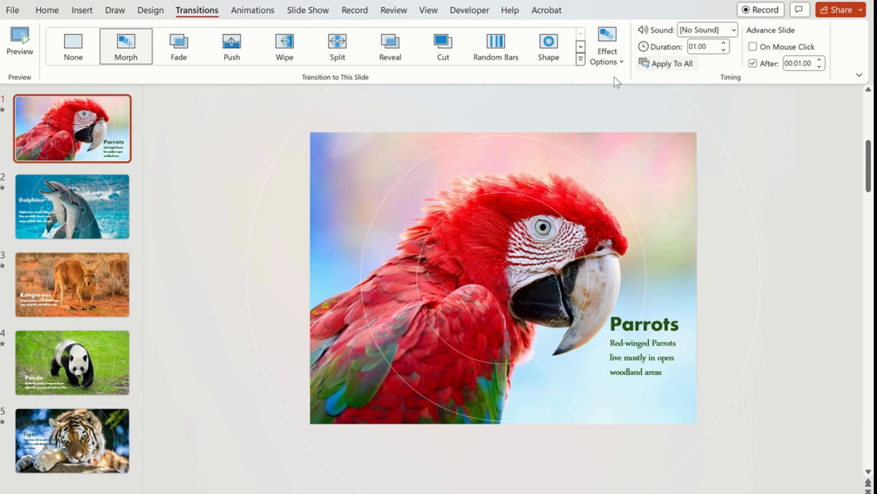
Check the transition on the Dolphins and Kangaroos slides and return to Parrots.
left_click(72, 206)
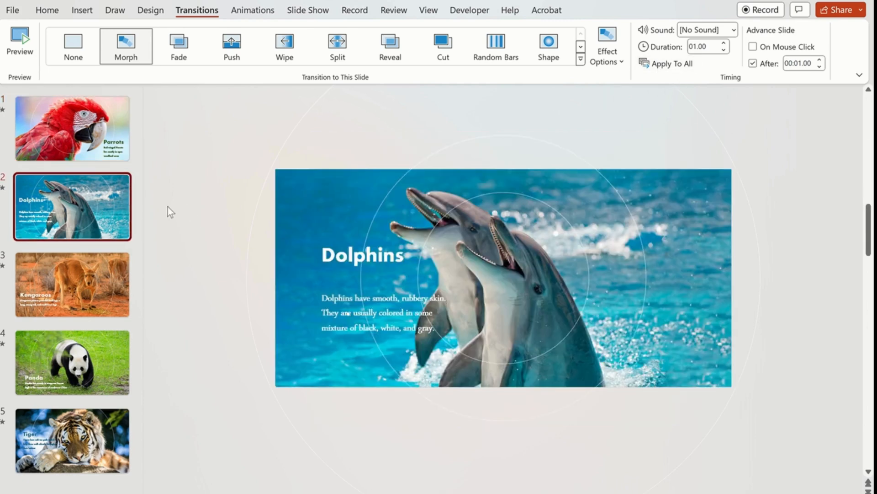
left_click(71, 284)
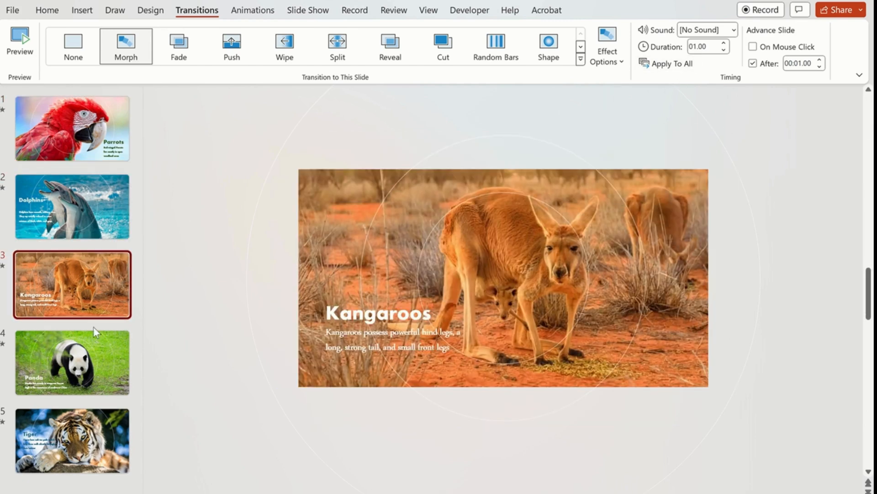
left_click(71, 362)
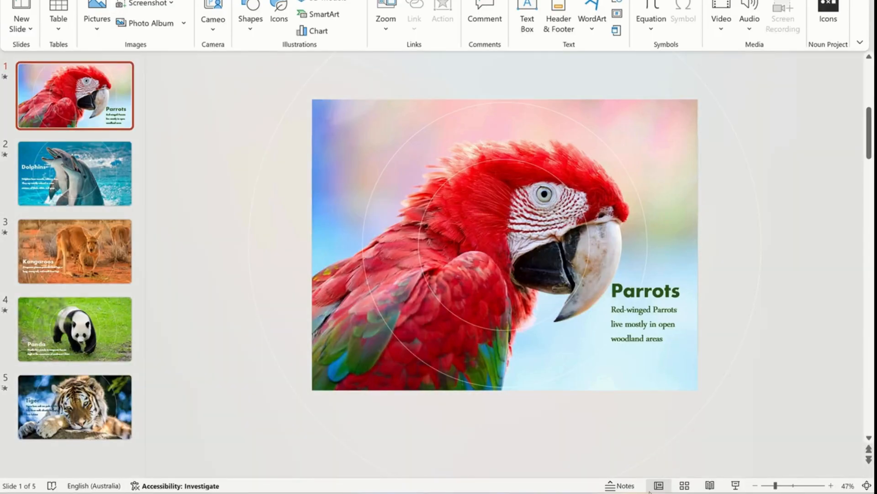
mouse_move(738, 486)
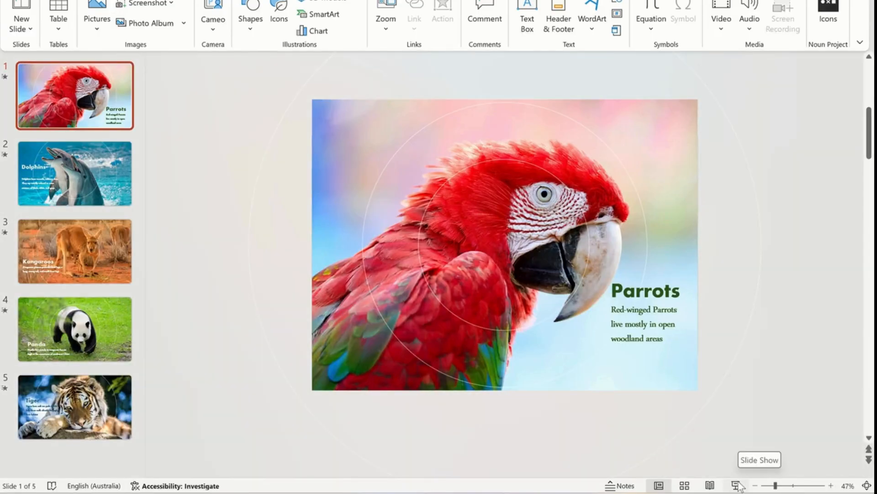
Play the presentation as a slideshow, auto-advancing through to the tiger slide.
left_click(74, 407)
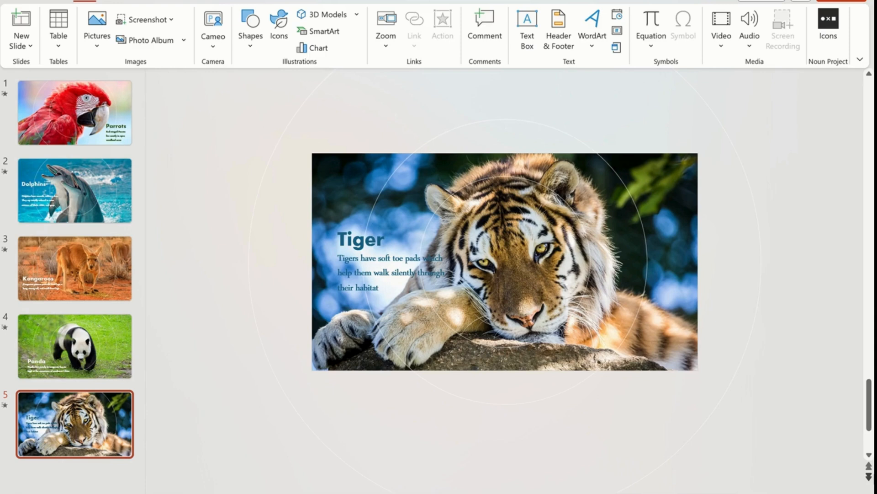